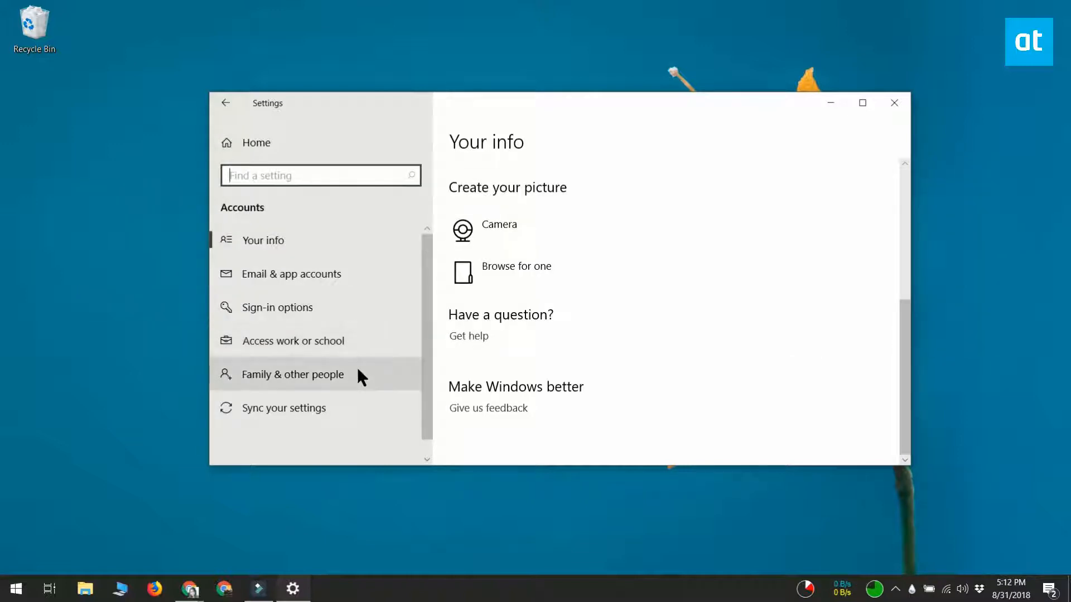
Show the Sync your settings page and scroll to confirm the Theme toggle is On.
left_click(283, 409)
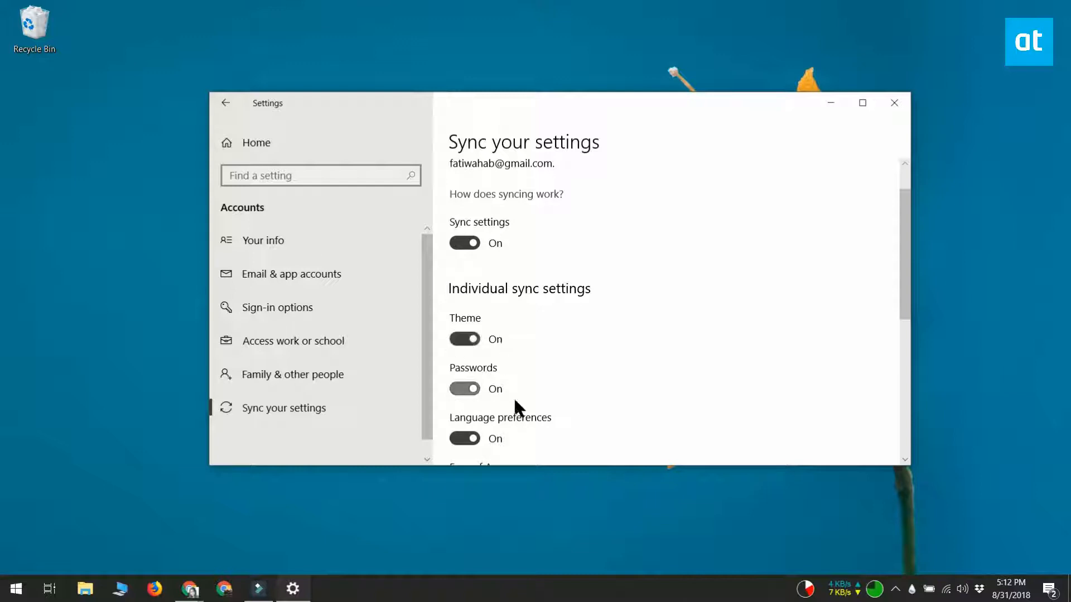
scroll("down", 3)
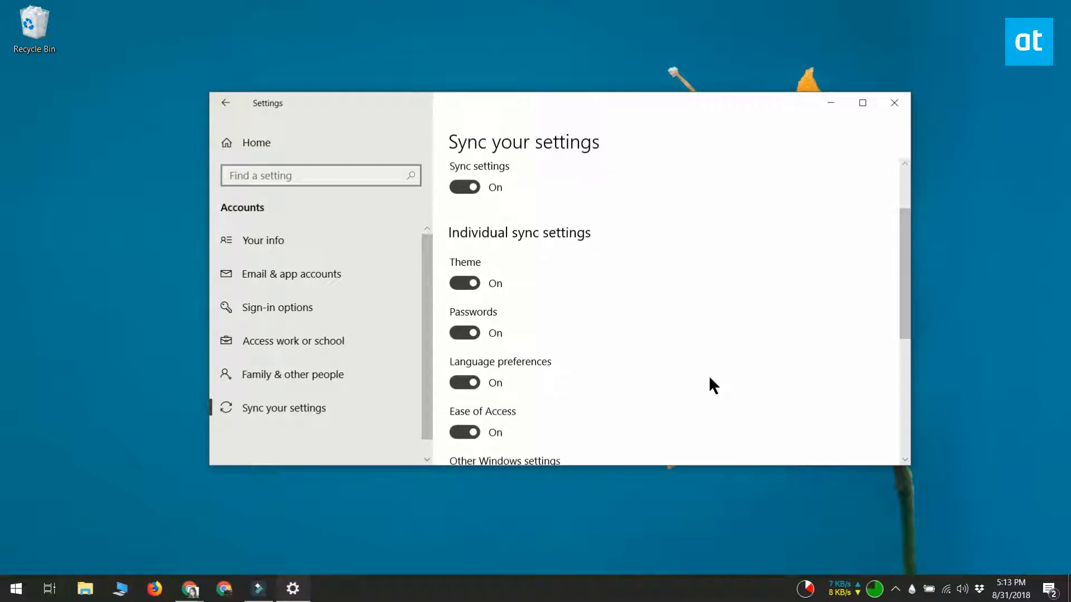
mouse_move(830, 103)
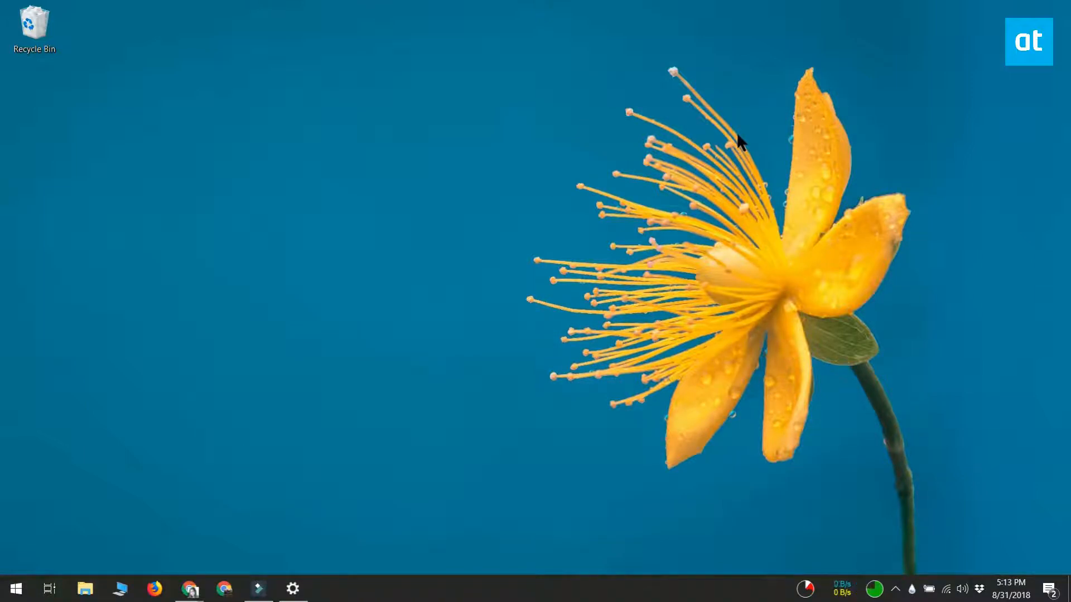
Run %localappdata%\microsoft\windows\themes\roamedthemefiles to show its DesktopBackground folder.
key("Win+r")
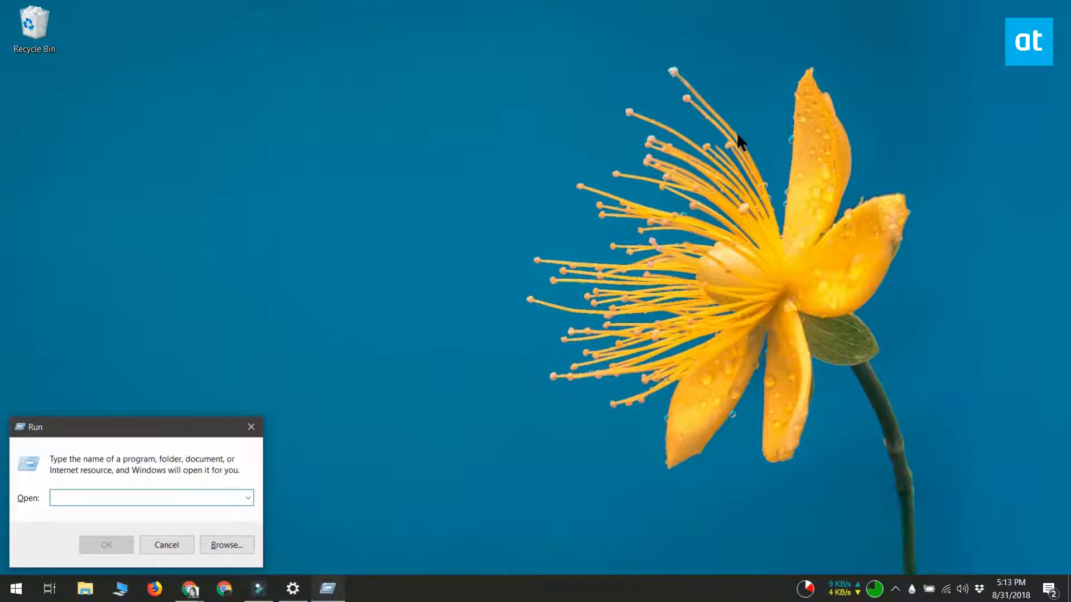
type("%localappdata%\\microsoft\\windows\\themes\\roamedthemefiles")
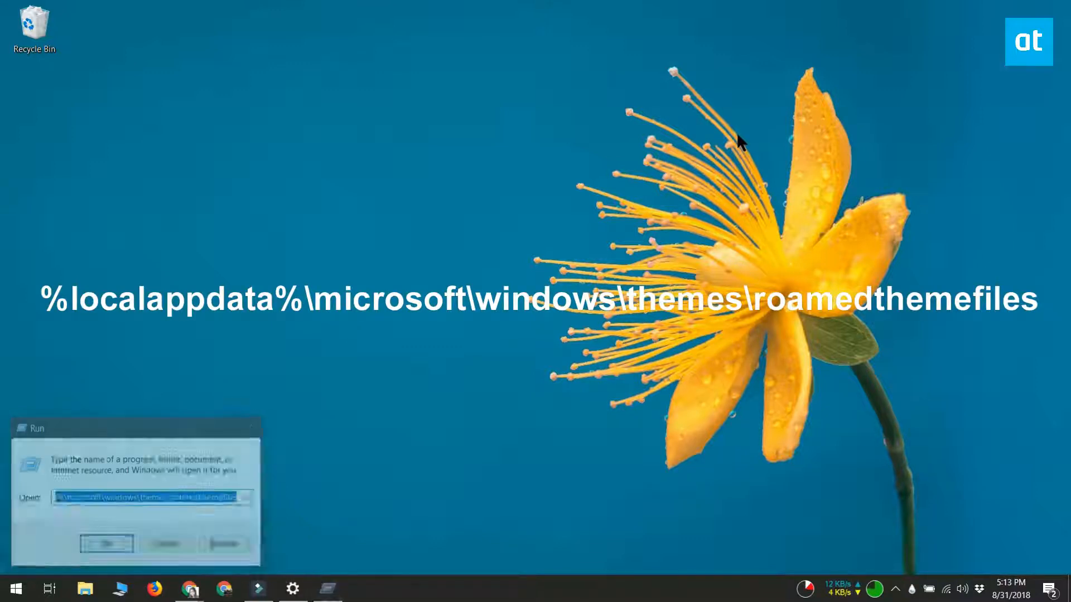
left_click(103, 544)
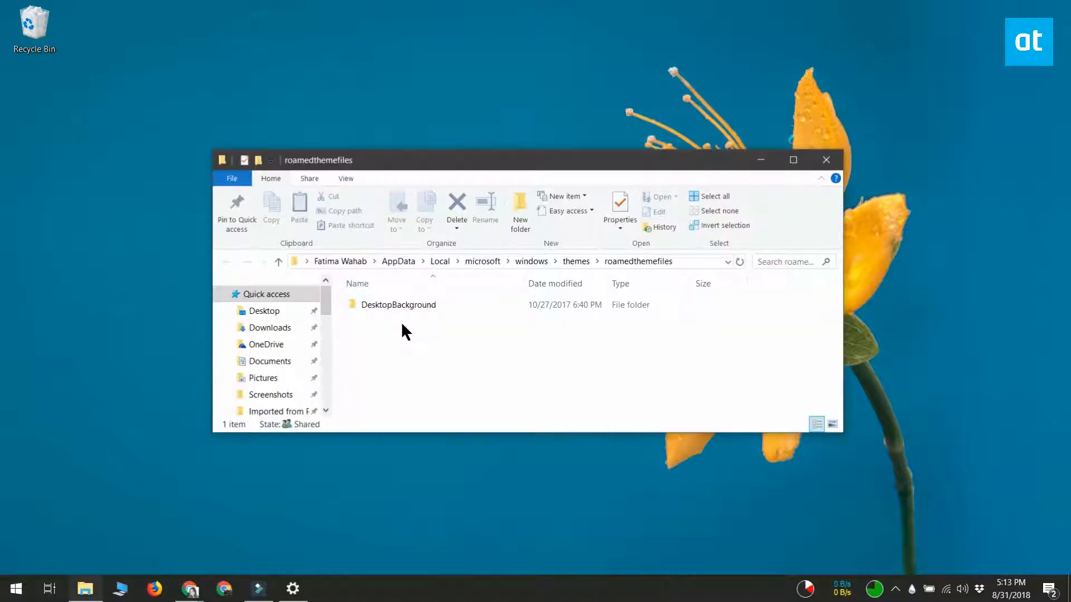
Enter the DesktopBackground folder to reveal the synced wallpaper BMP file.
left_click(399, 304)
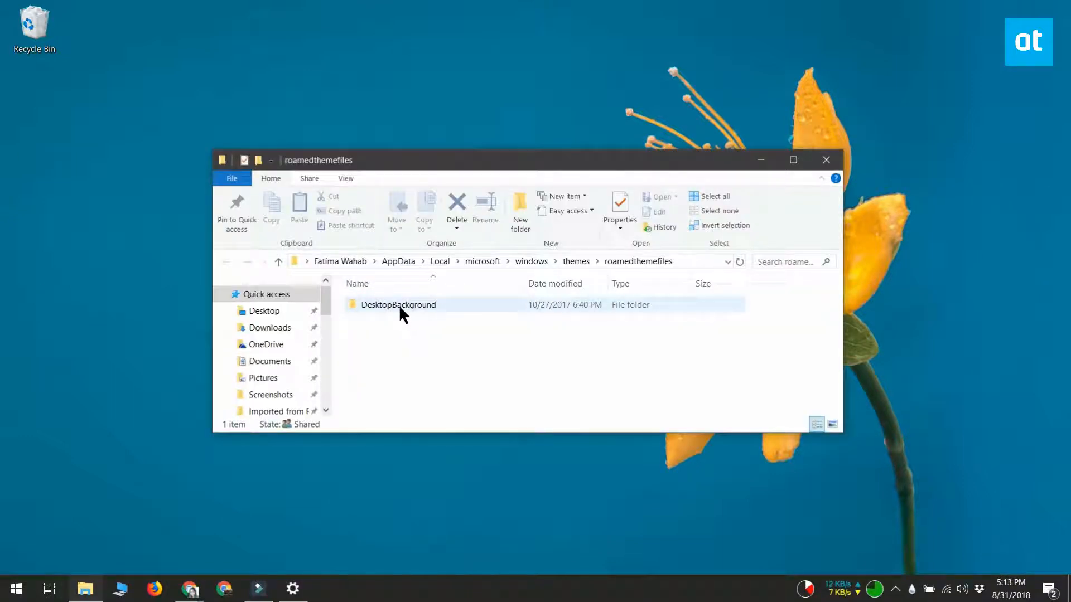
double_click(398, 304)
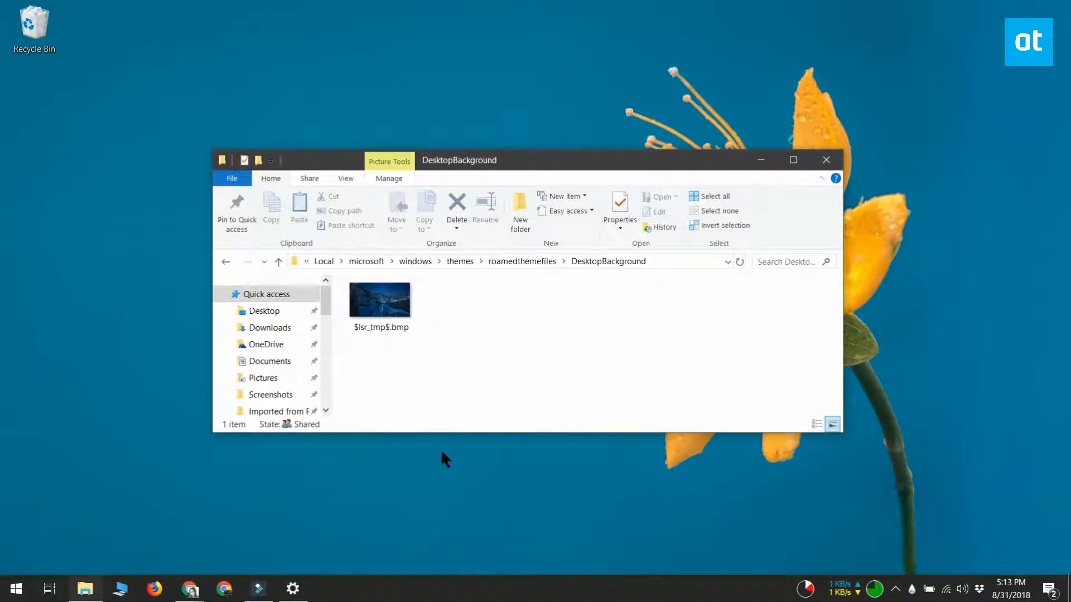
mouse_move(375, 406)
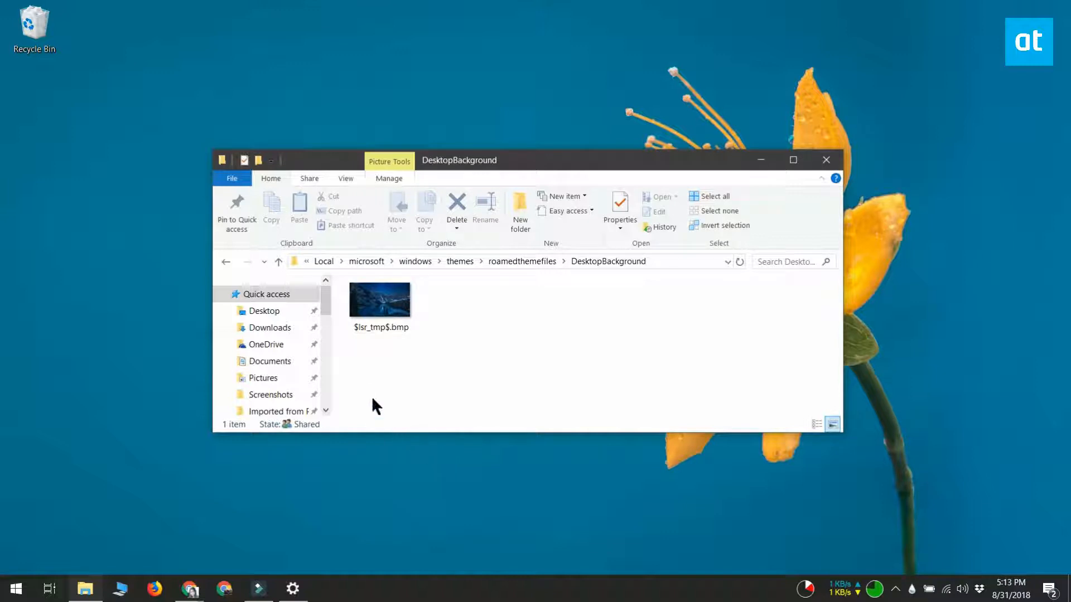
mouse_move(386, 358)
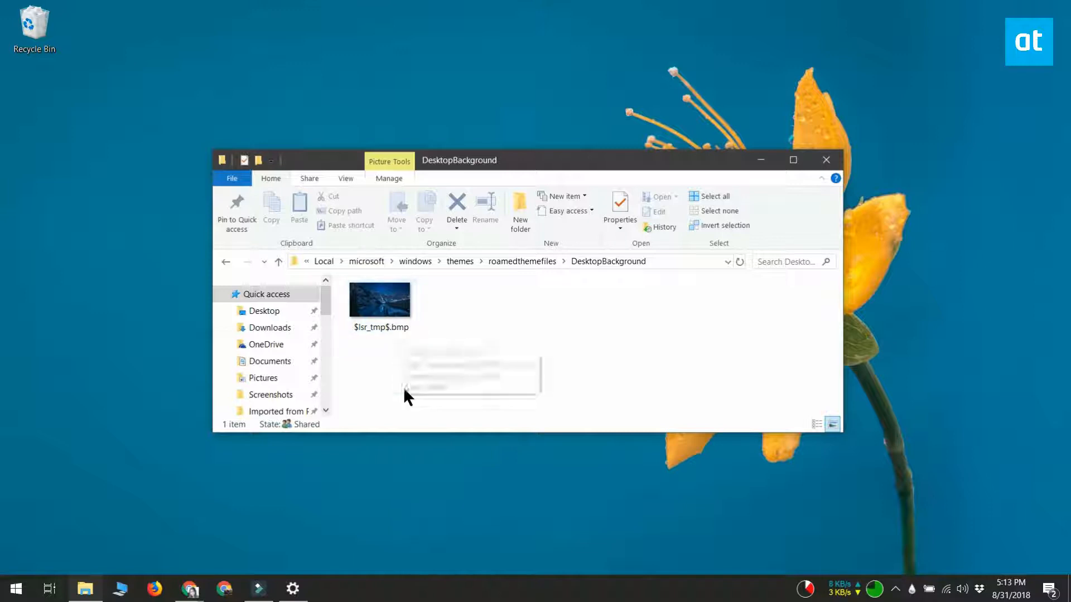
mouse_move(420, 428)
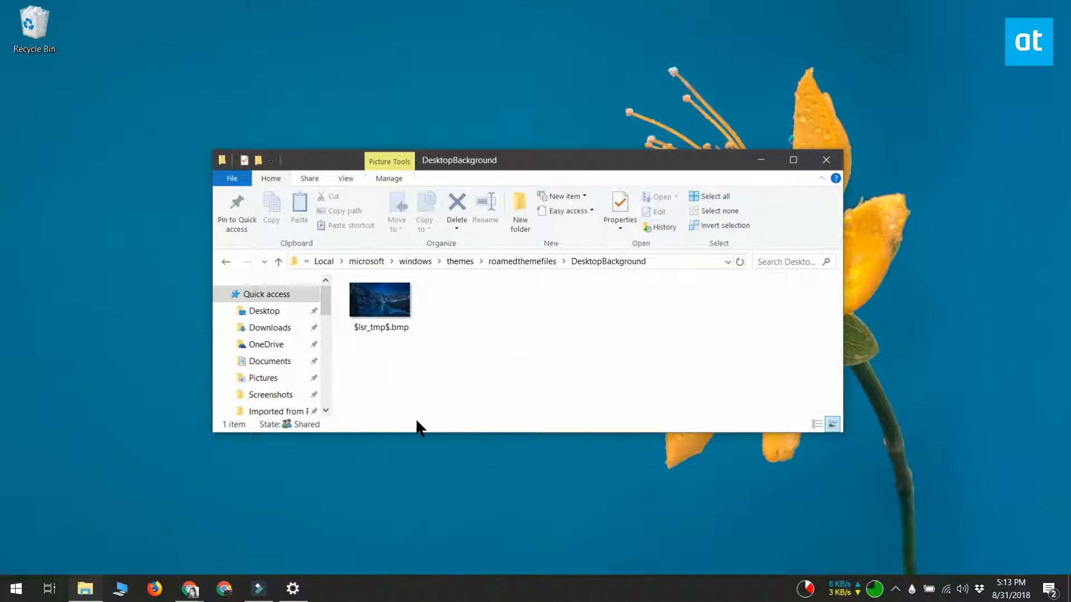